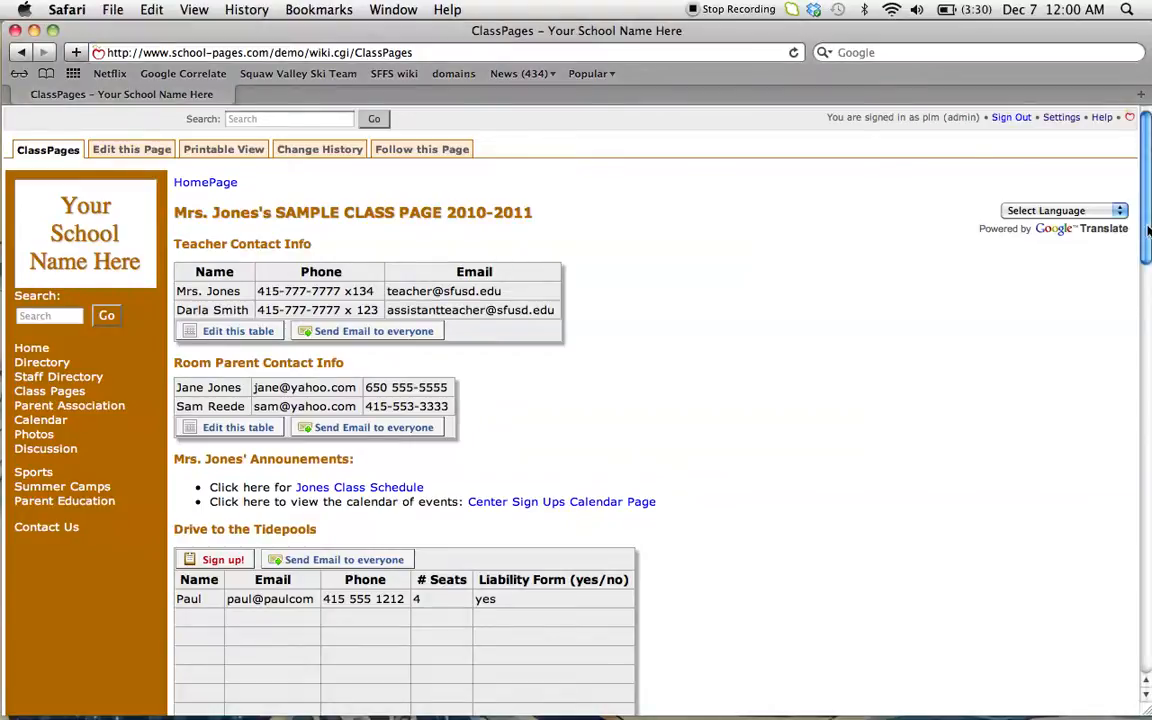
# Step: Edit the class page and insert a table of contents into its wiki markup
pyautogui.scroll(-3)
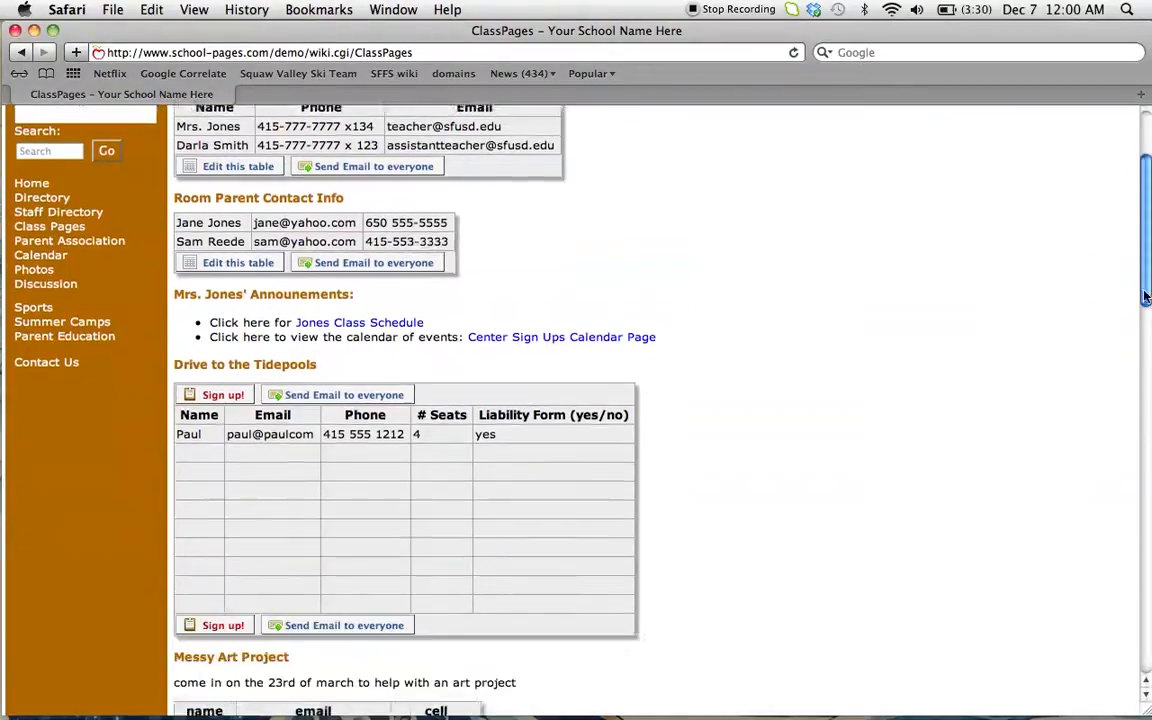
pyautogui.scroll(-3)
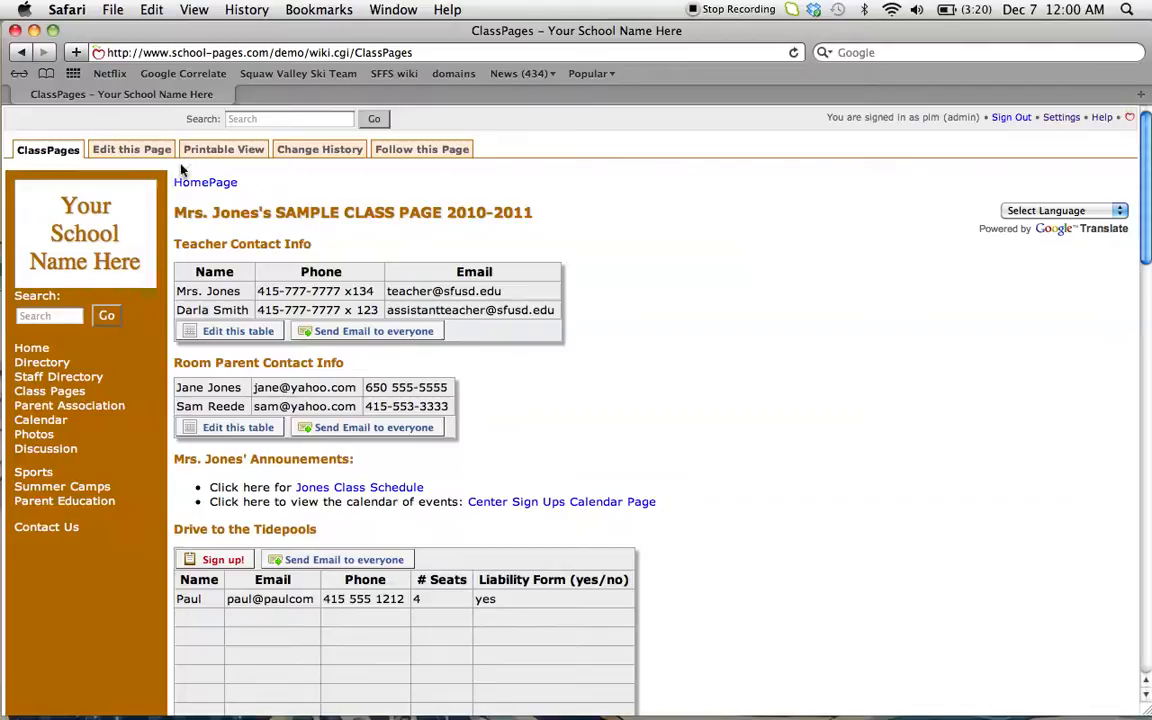
pyautogui.click(132, 148)
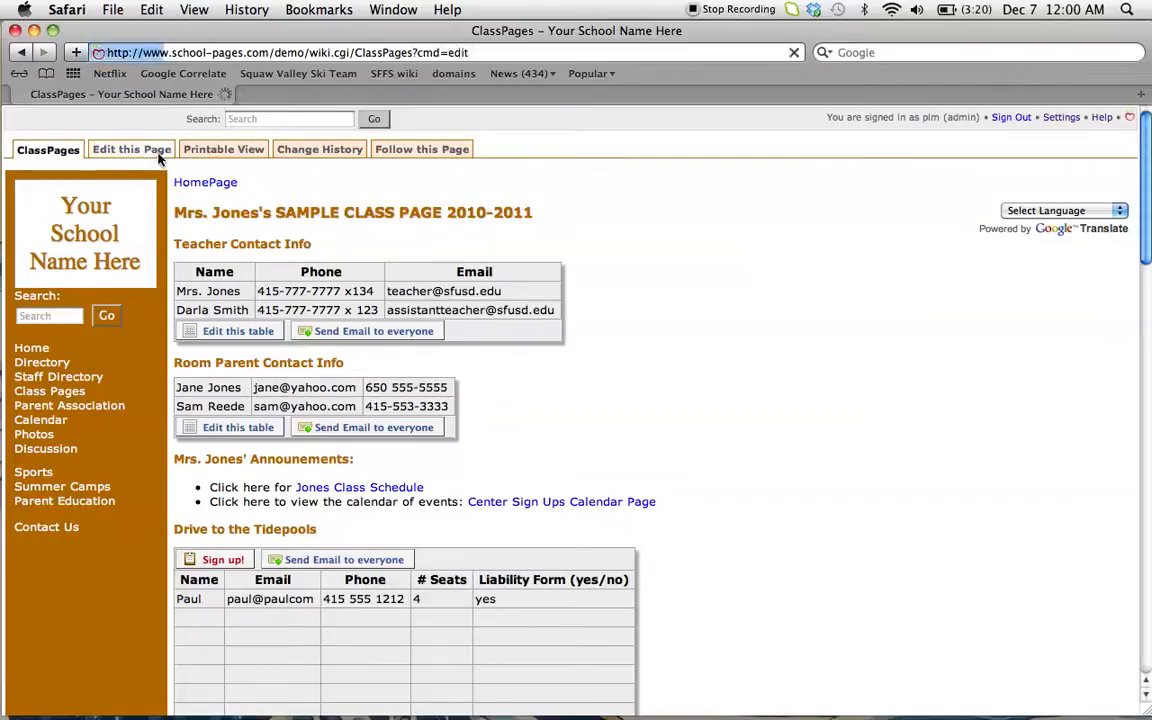
pyautogui.click(132, 148)
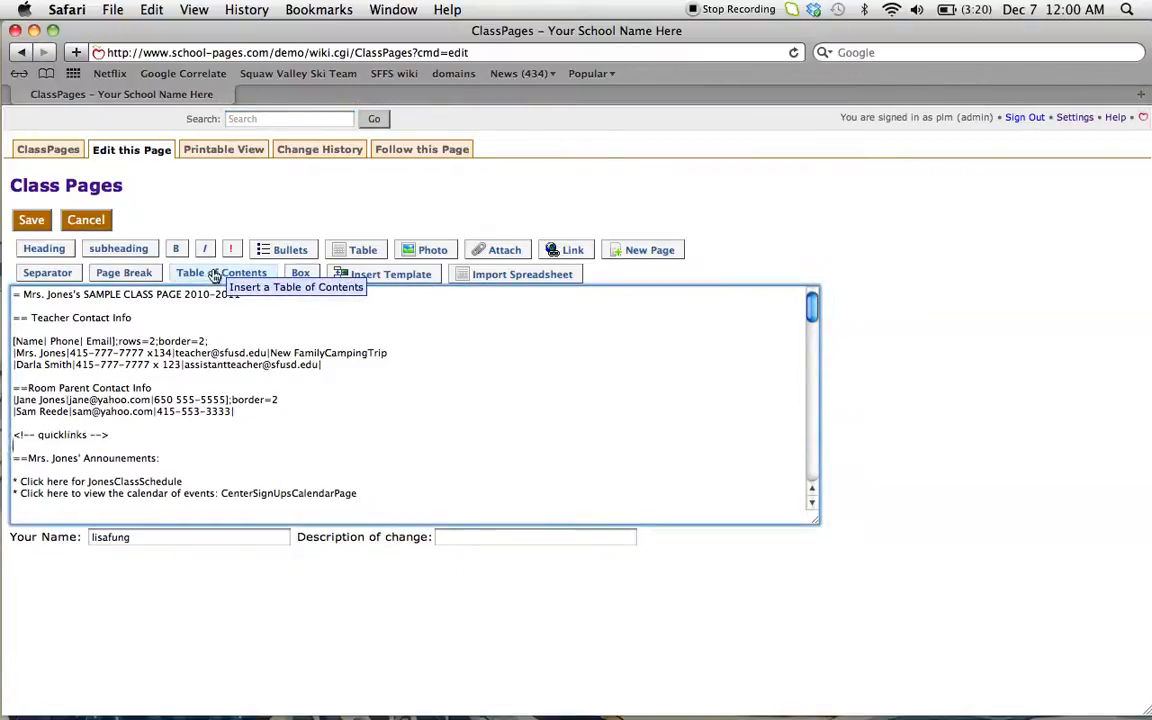
pyautogui.click(32, 218)
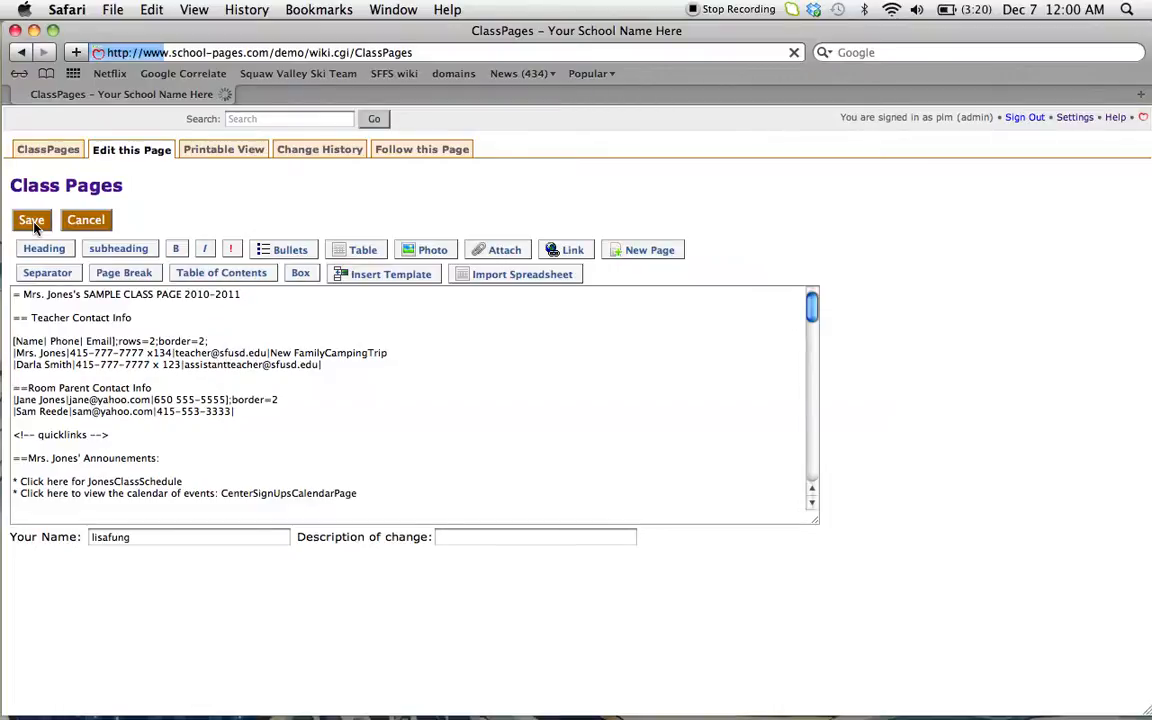
# Step: Save the page, then follow the new contents link to the Messy Art Project section
pyautogui.click(32, 220)
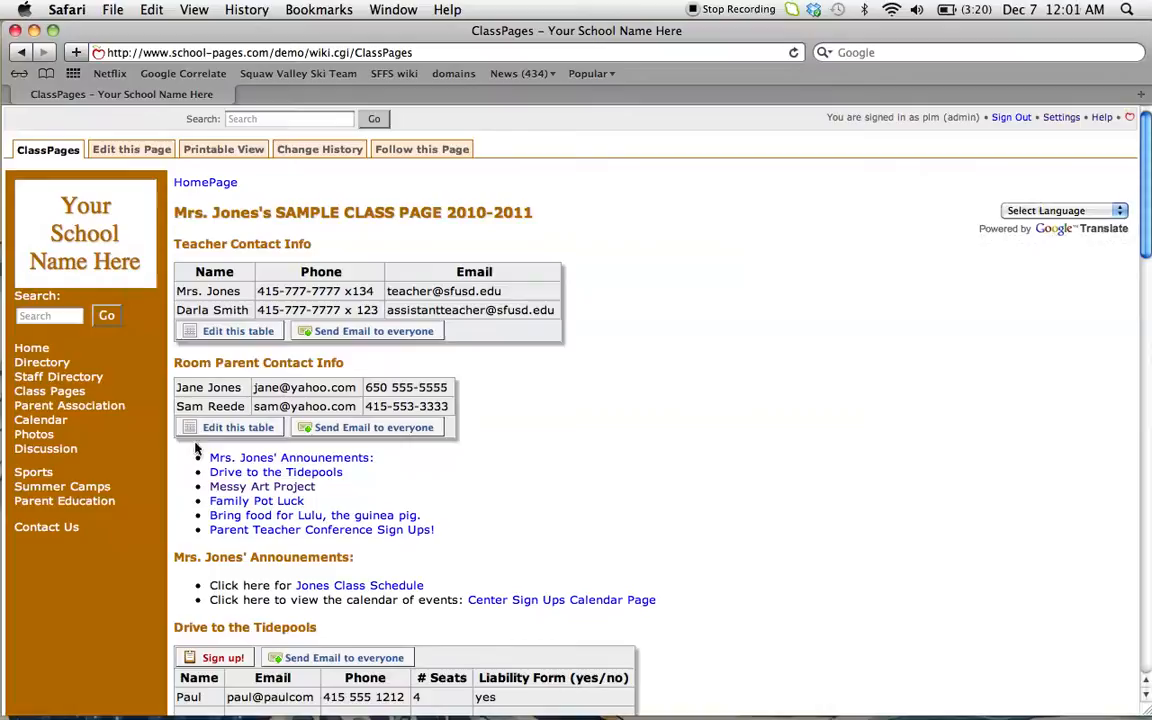
pyautogui.moveTo(320, 486)
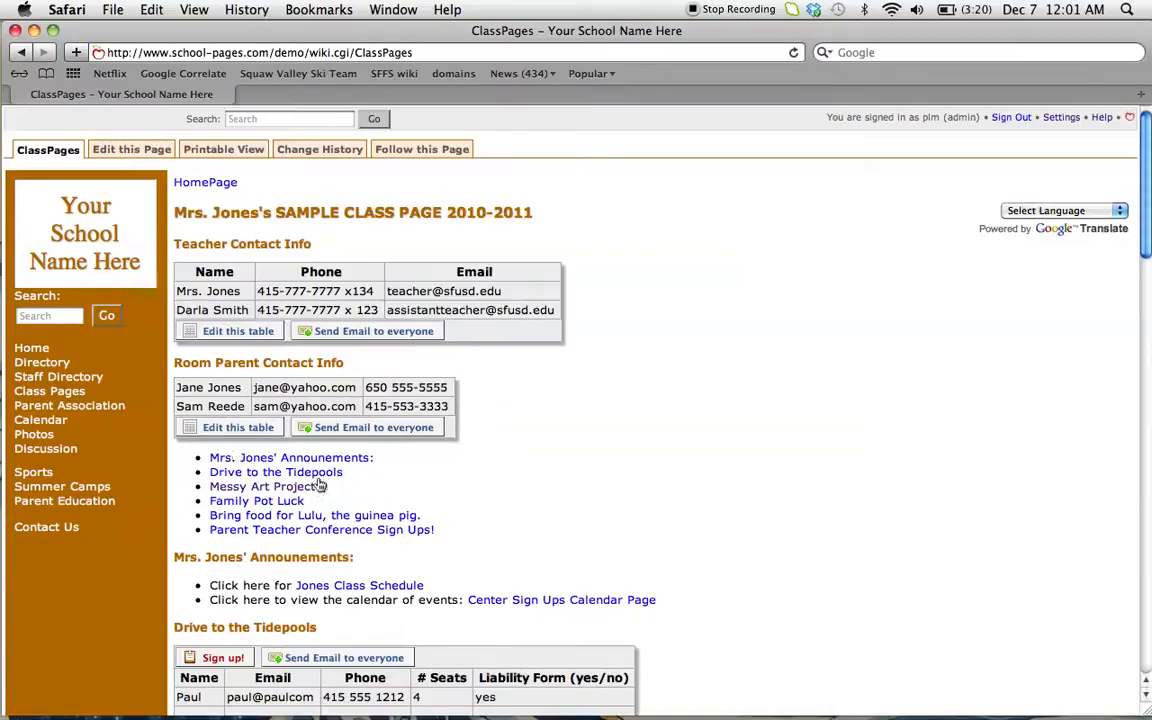
pyautogui.moveTo(250, 478)
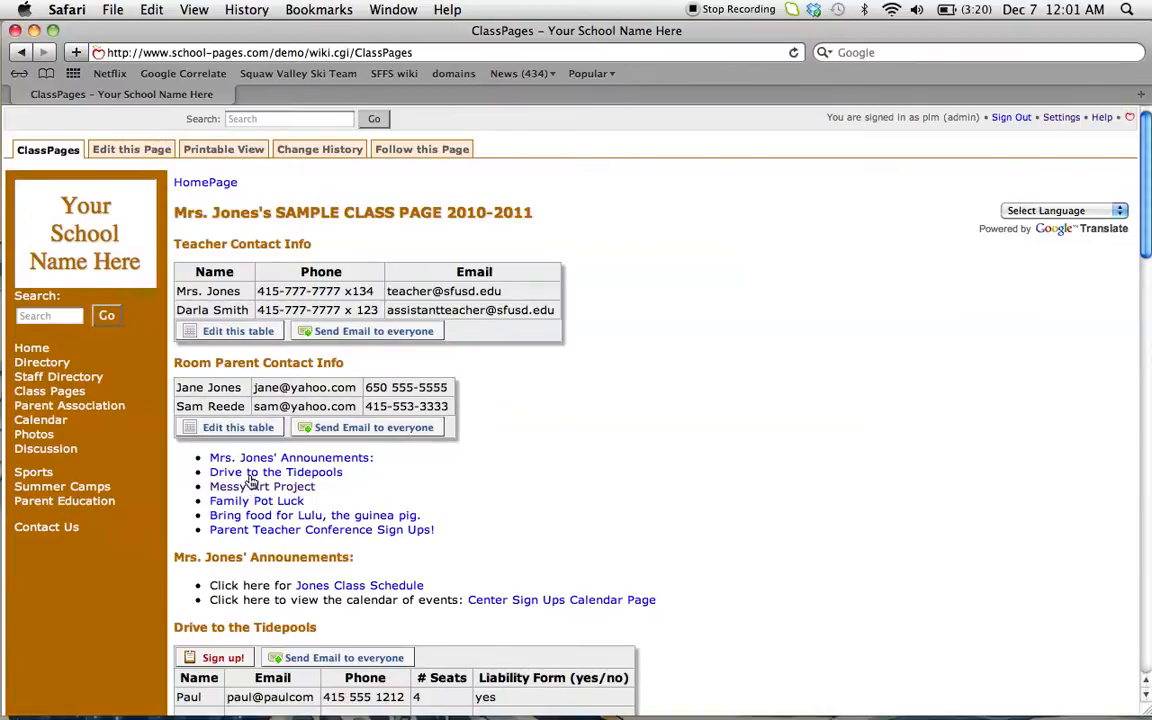
pyautogui.moveTo(372, 530)
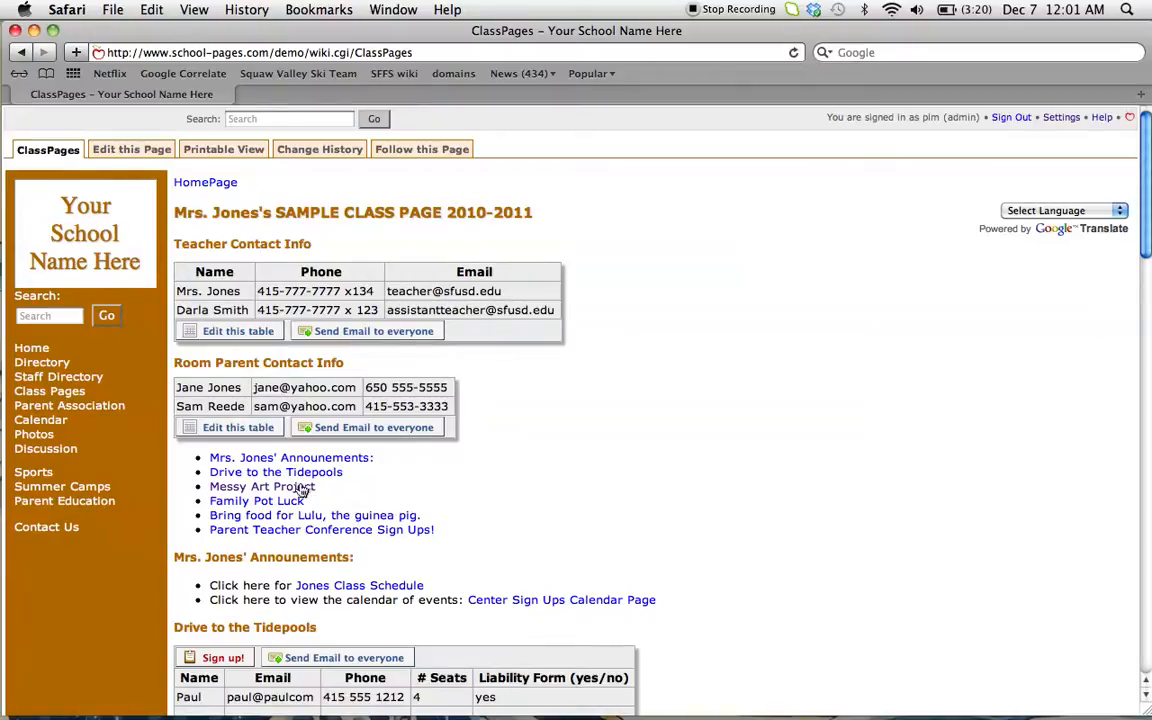
pyautogui.click(260, 486)
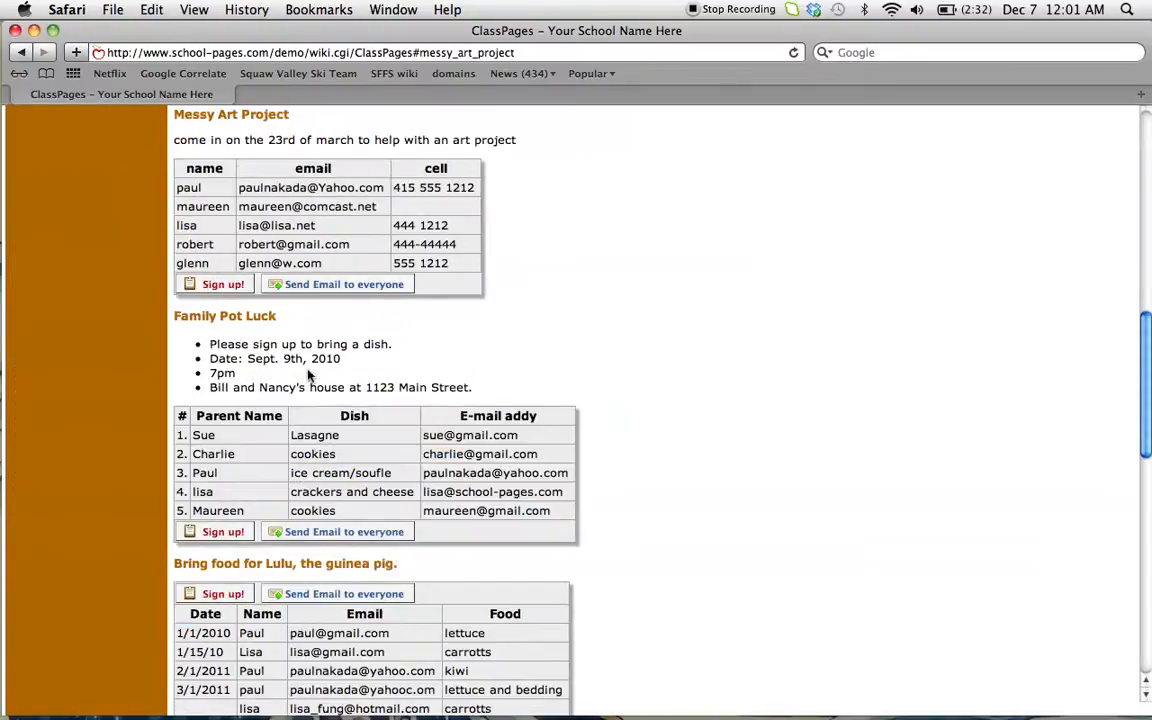